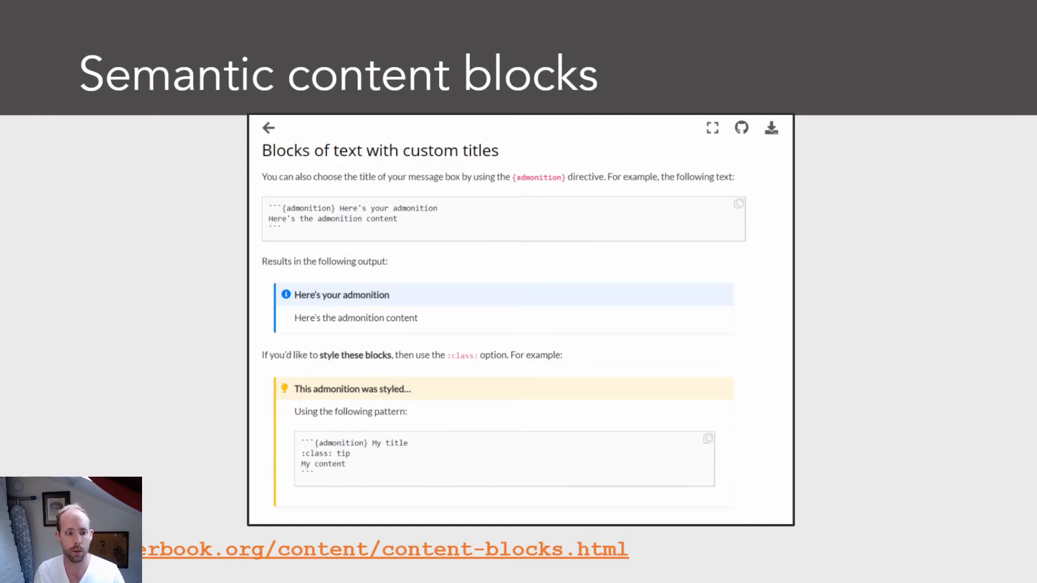
Advance to the 'Figures and captions' slide, which notes figures generated from notebook code
key(Right)
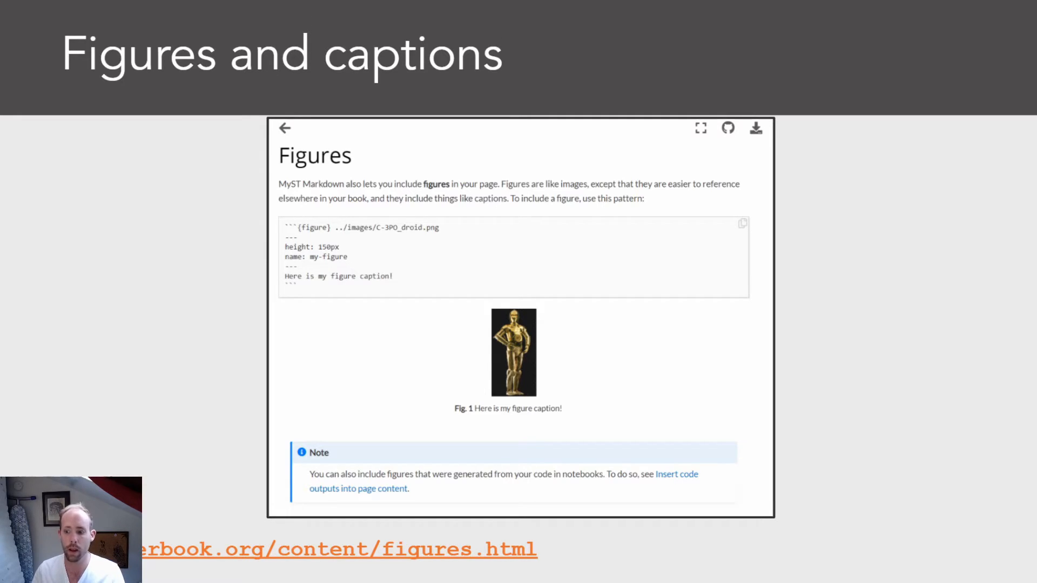
key(right)
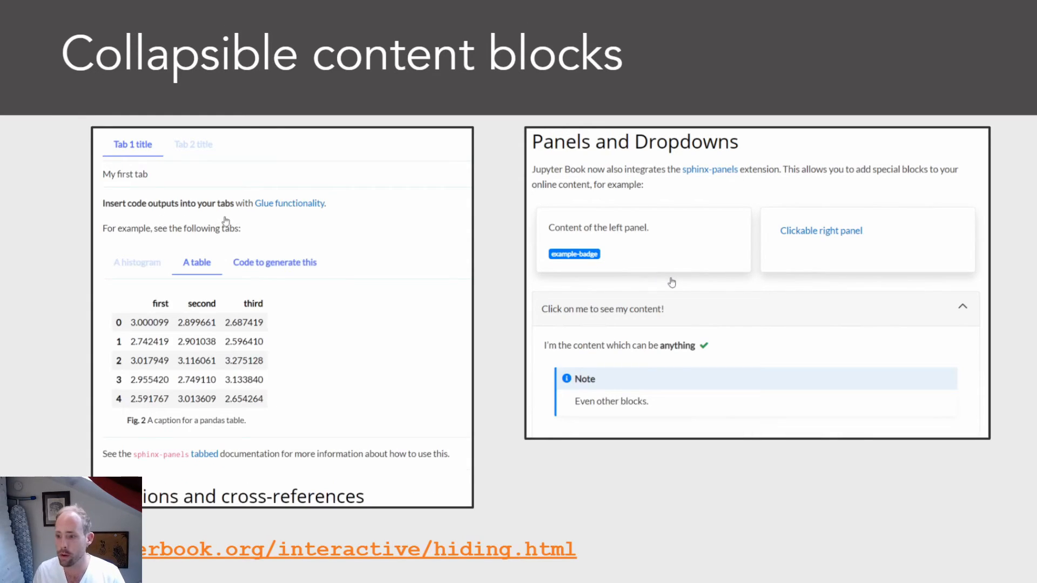
Try the current slide's interactive elements, then advance to the 'Integration with sphinx-thebe' slide
click(275, 262)
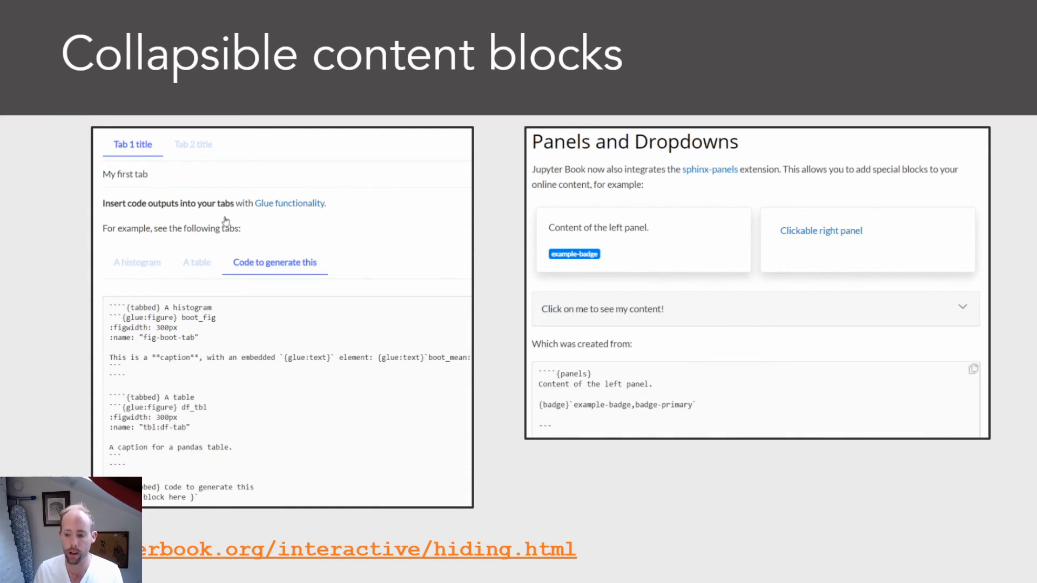
click(136, 262)
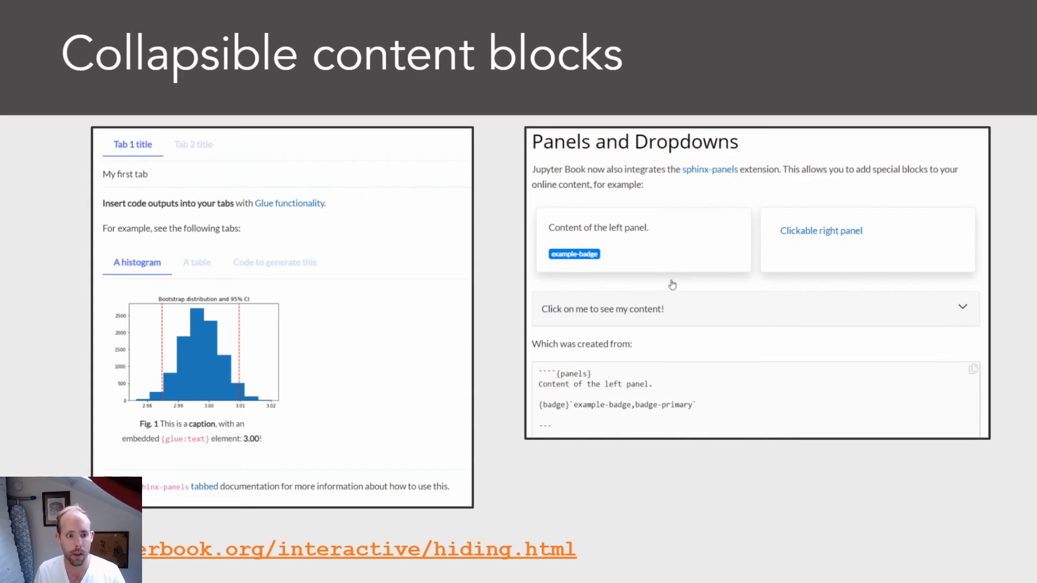
click(197, 262)
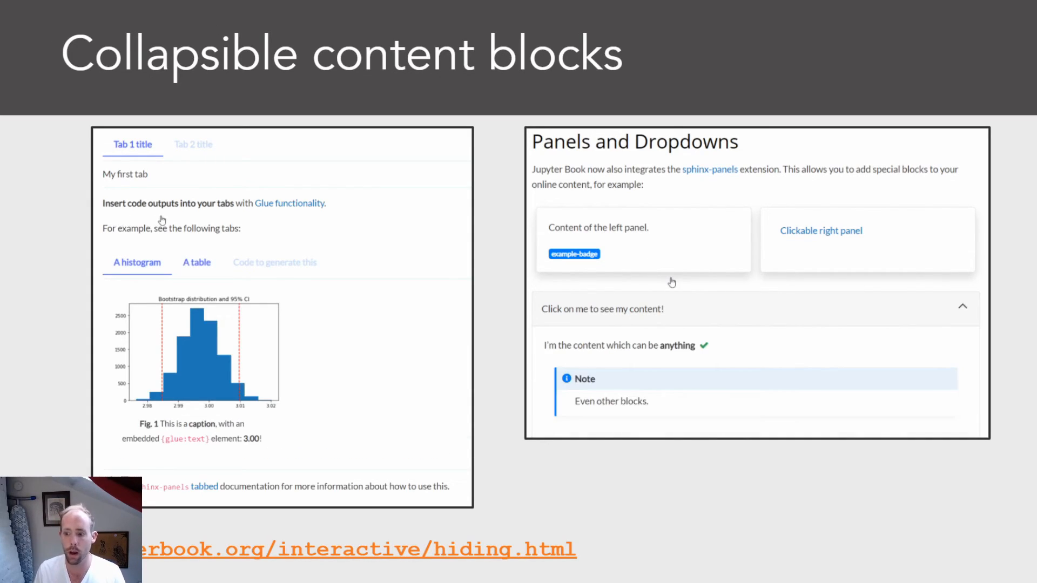
click(274, 262)
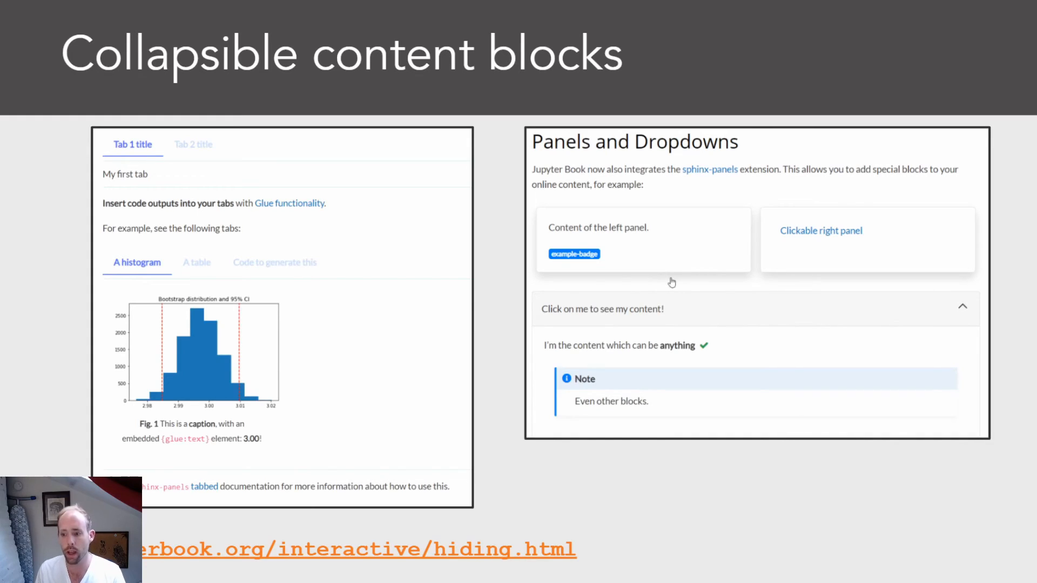
click(193, 144)
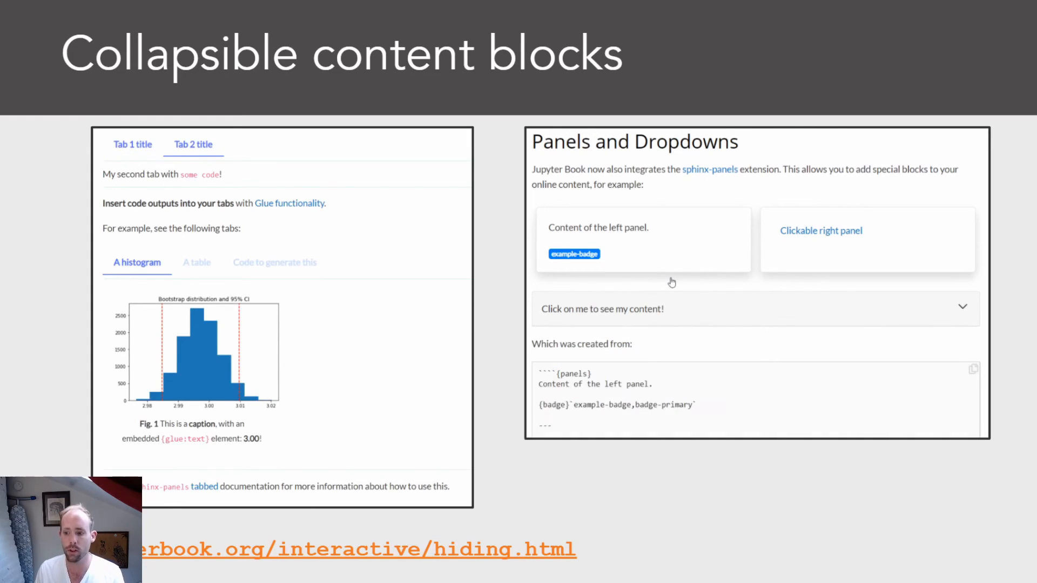
click(132, 144)
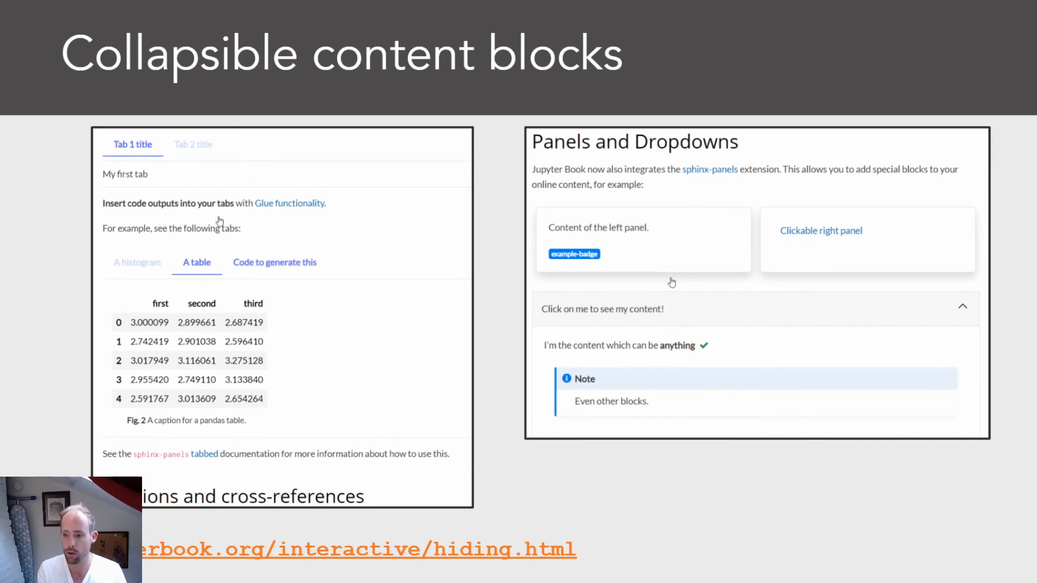
click(274, 262)
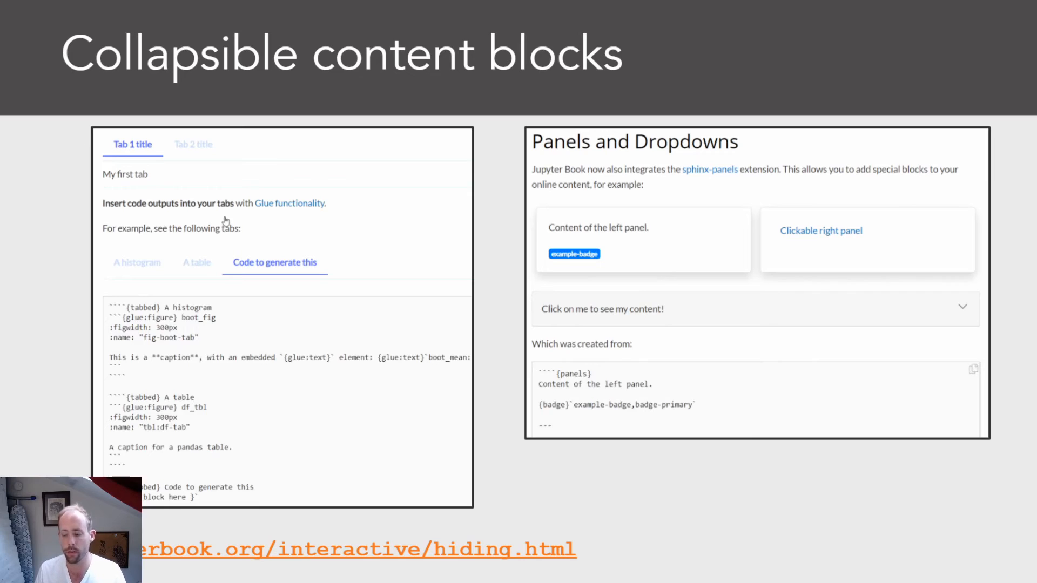
click(136, 262)
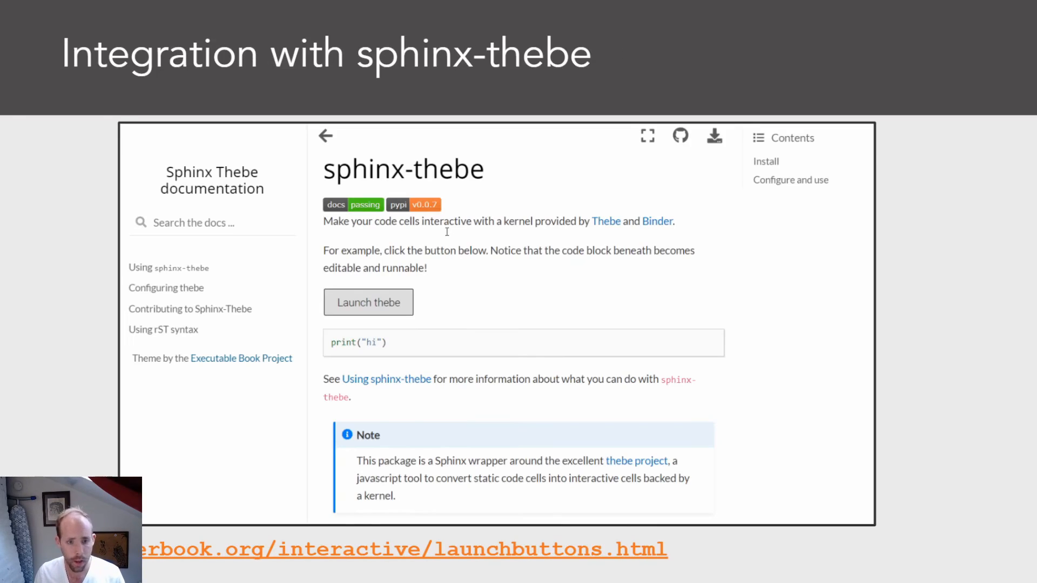
click(368, 302)
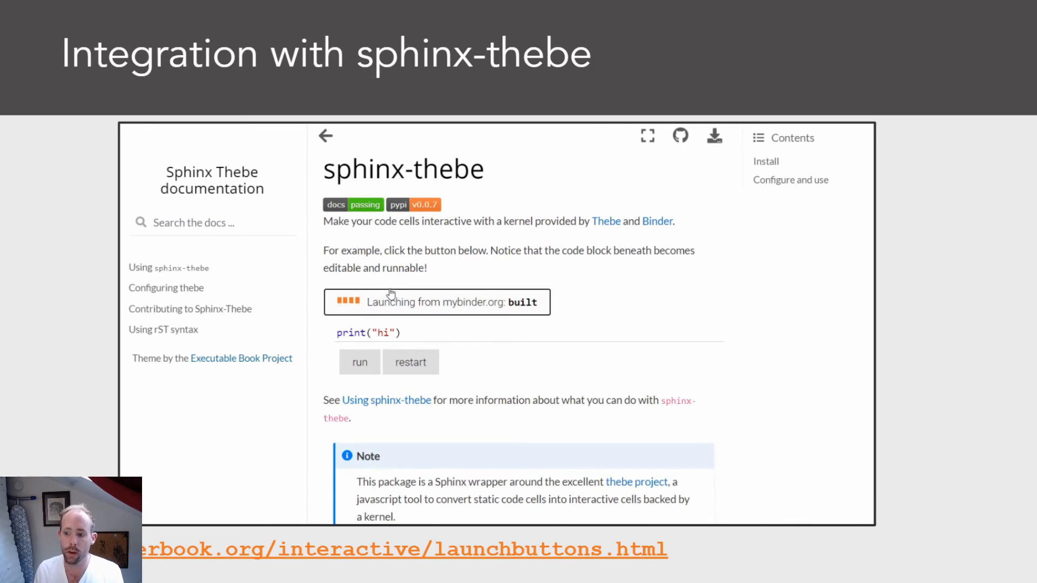
click(436, 302)
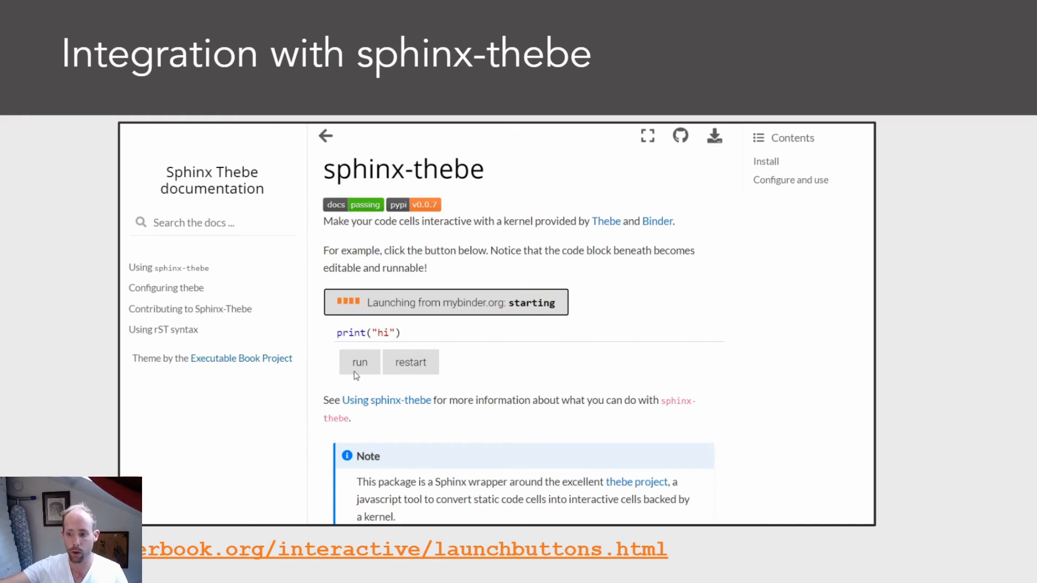
click(359, 362)
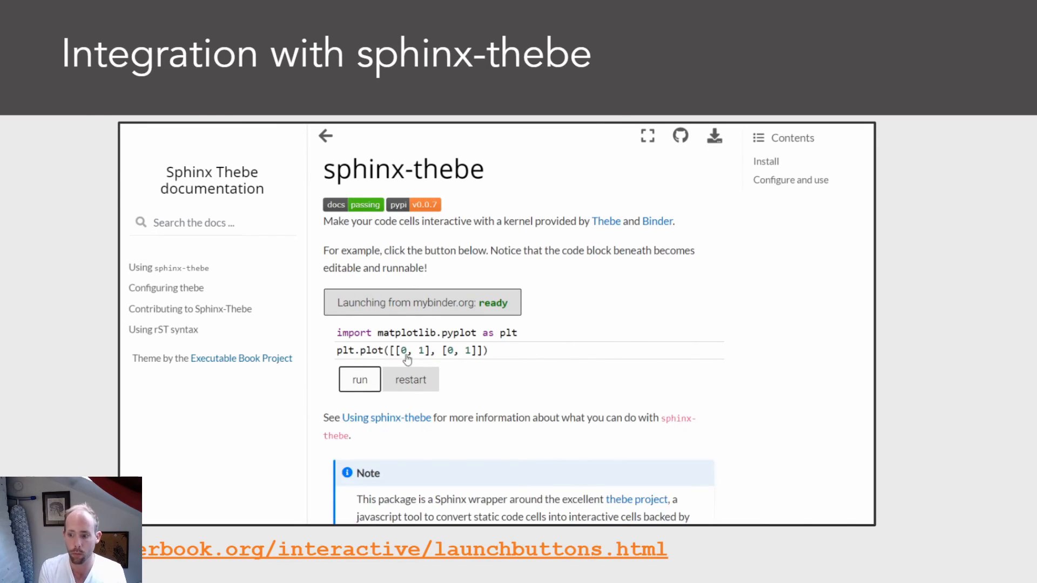
click(359, 379)
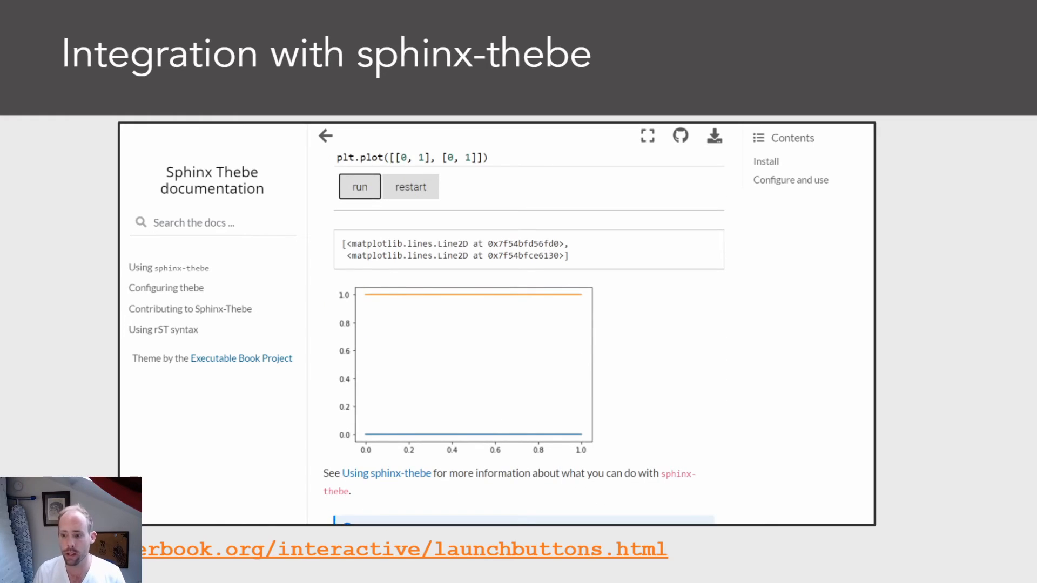
click(324, 135)
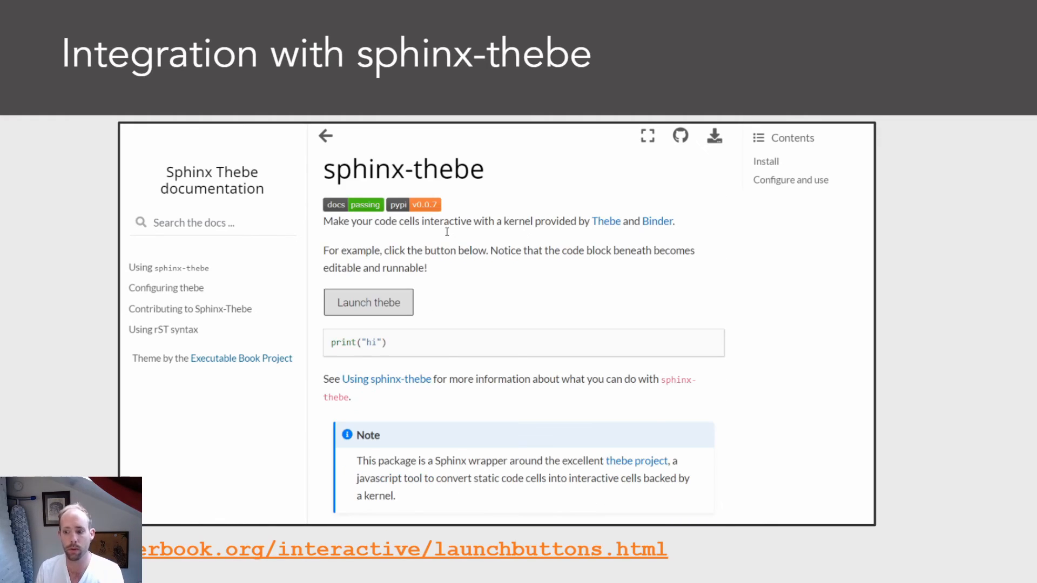
click(368, 303)
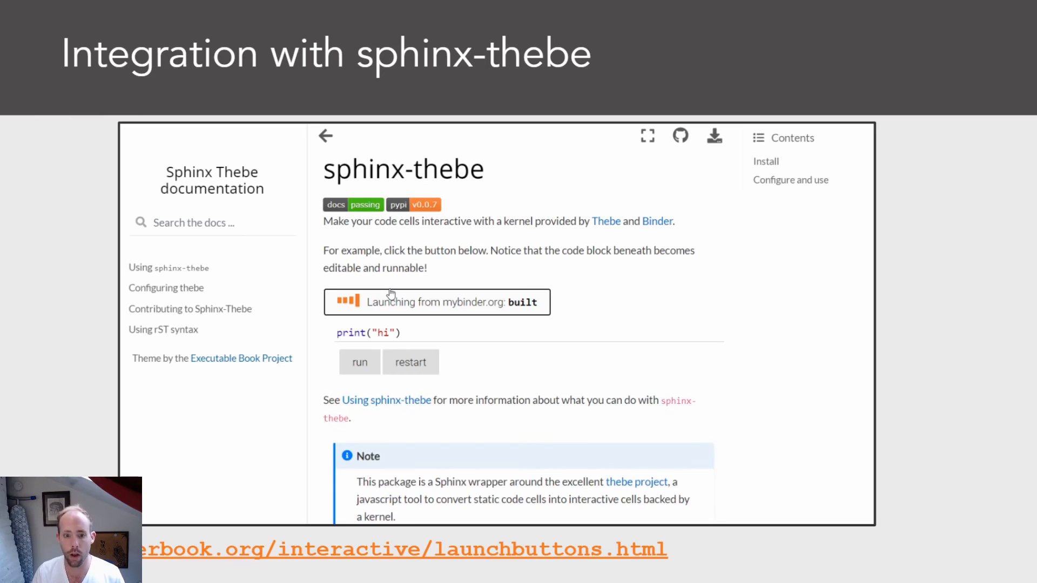